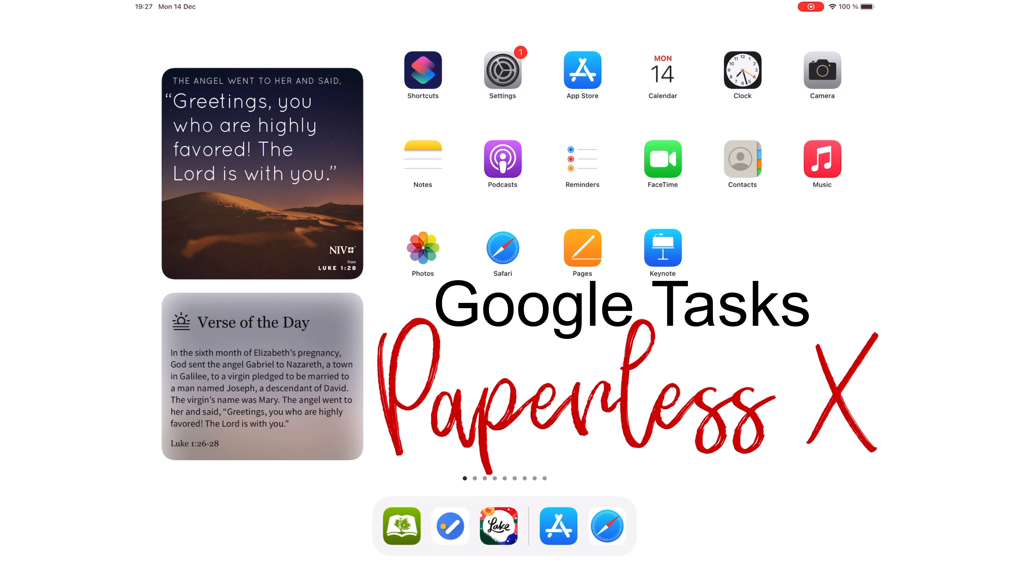
# Step: Launch the Lake coloring app from the dock
pyautogui.click(499, 526)
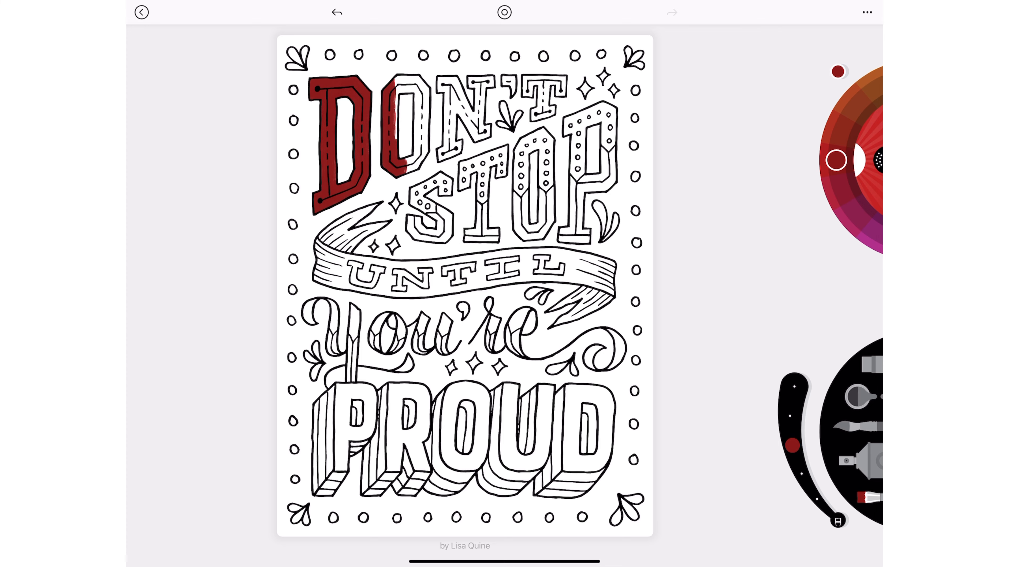
# Step: Back out of the coloring page to the gallery, browse the Winter Magic row, then return to the Home Screen
pyautogui.click(141, 11)
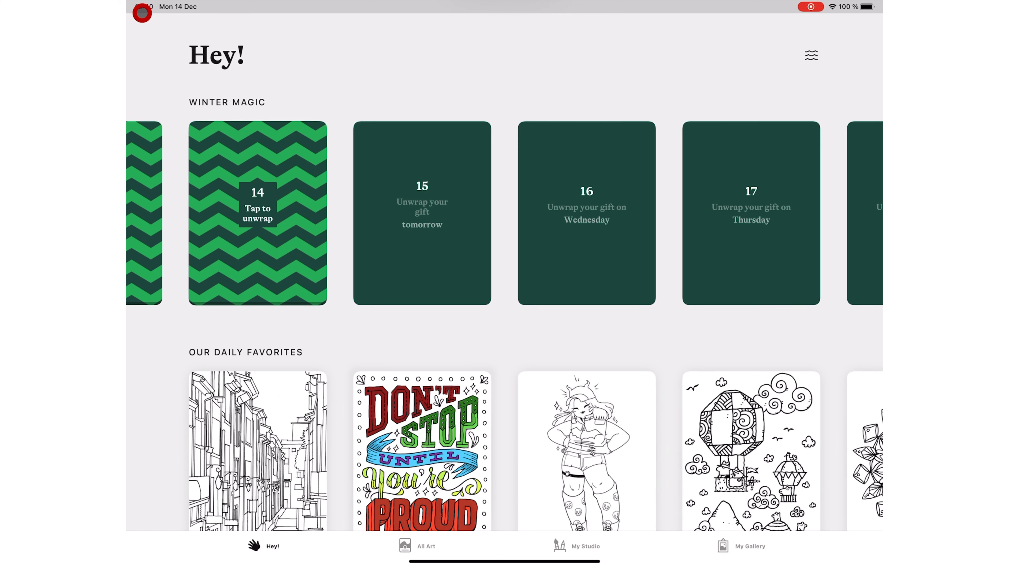
pyautogui.hscroll(-3)
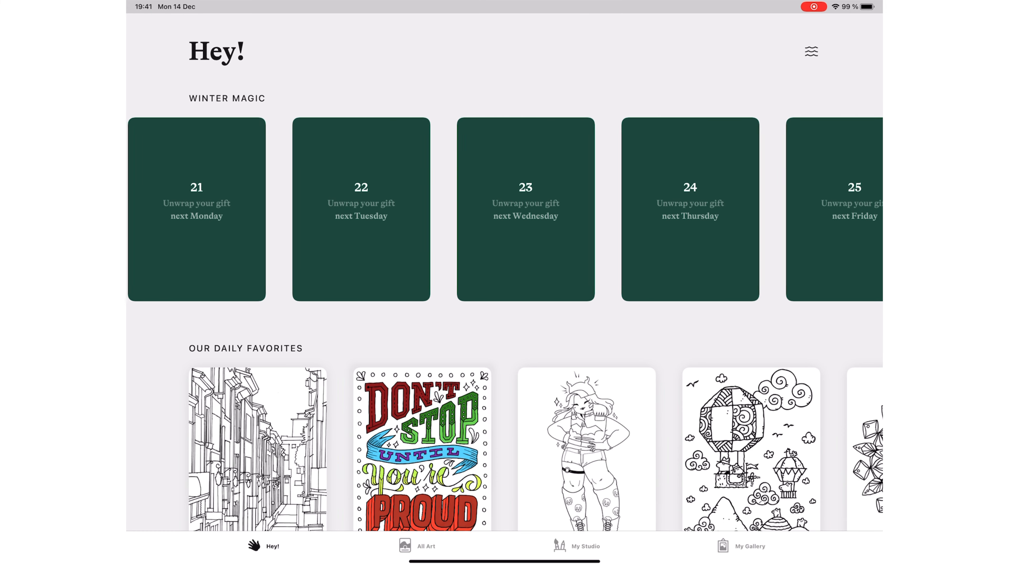
pyautogui.hscroll(-3)
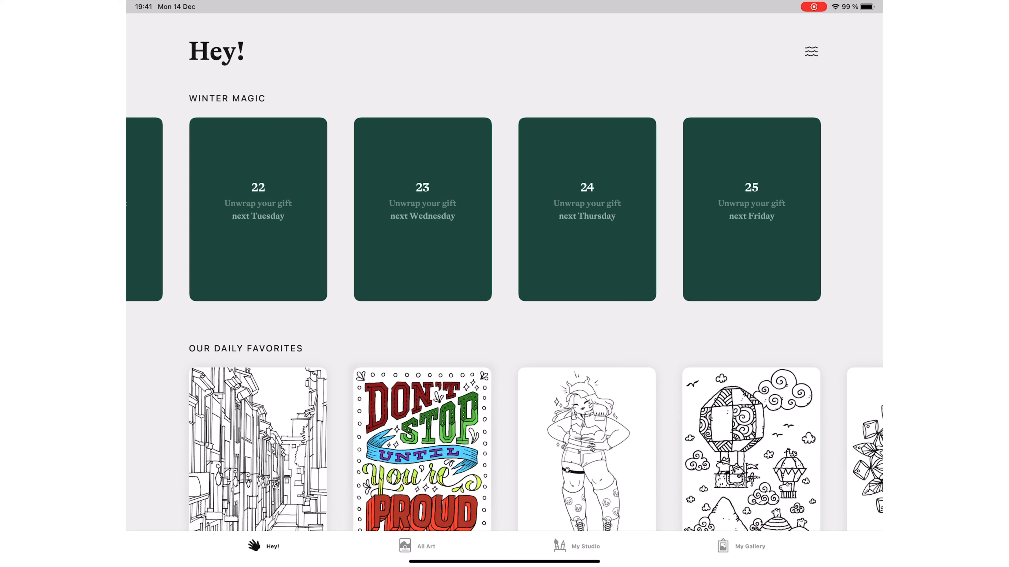
pyautogui.press('home')
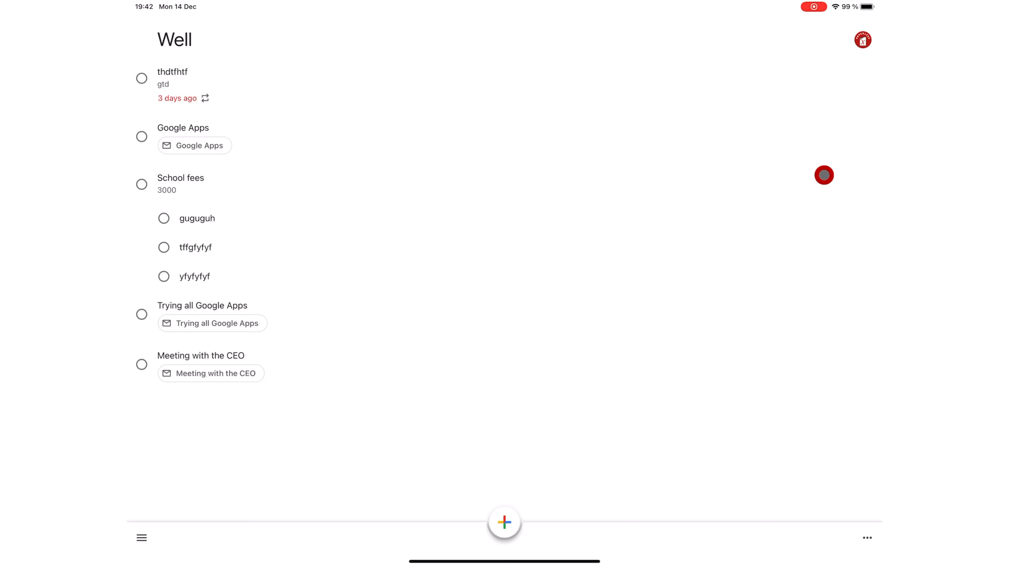
pyautogui.moveTo(429, 196)
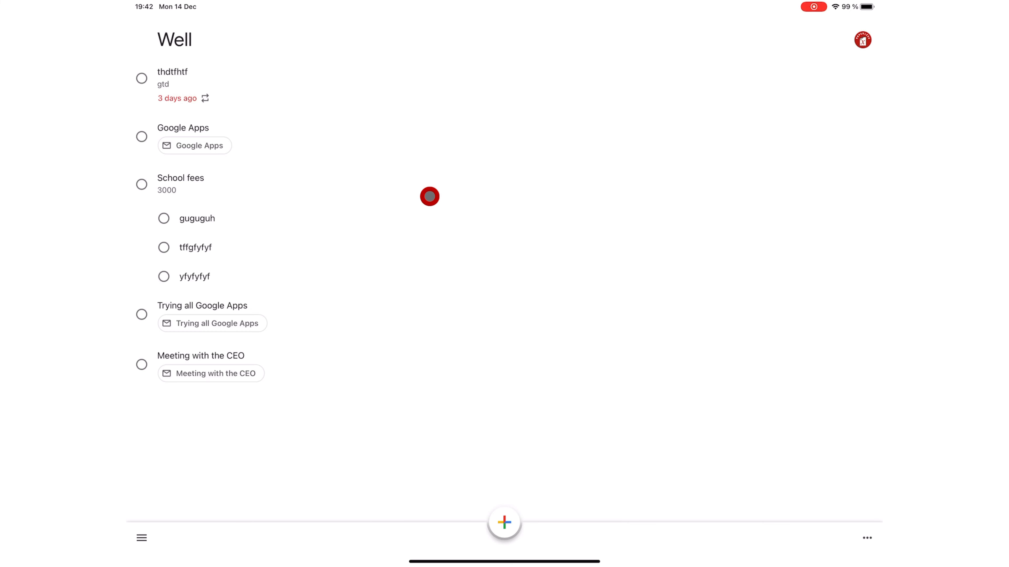
pyautogui.moveTo(858, 75)
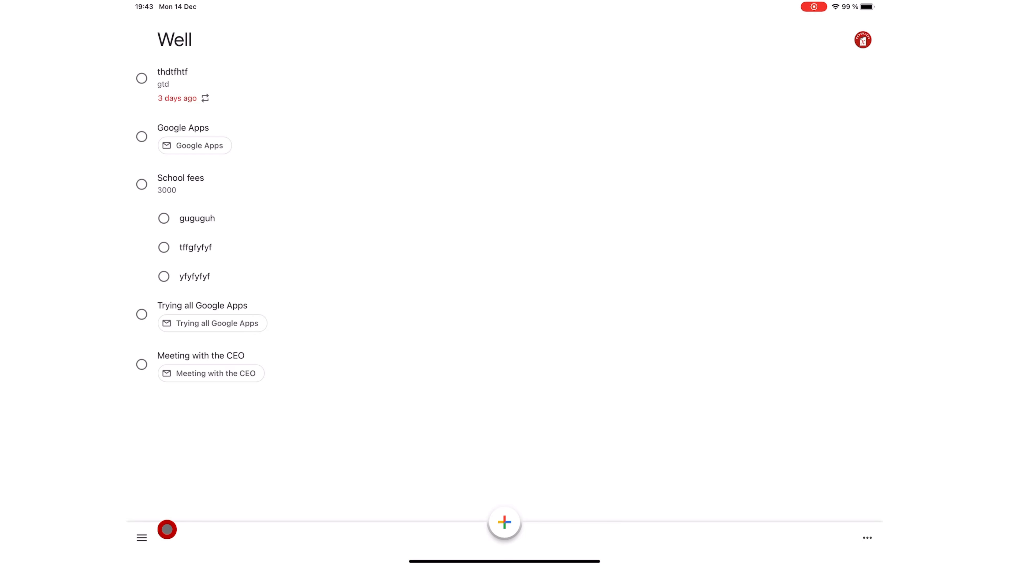
# Step: Create a new task list named Trial from the lists menu
pyautogui.click(141, 538)
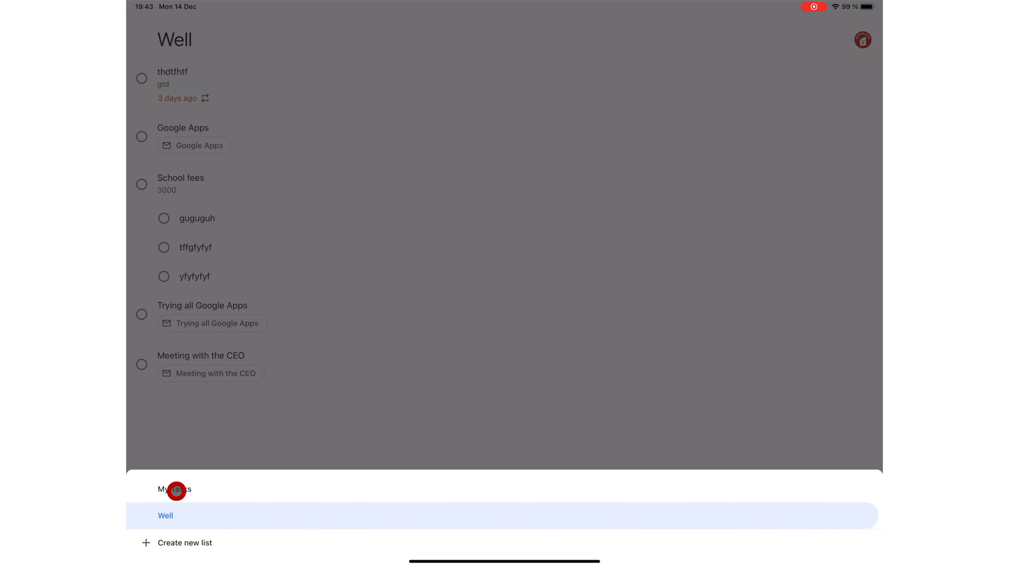
pyautogui.moveTo(169, 529)
pyautogui.write('Trial')
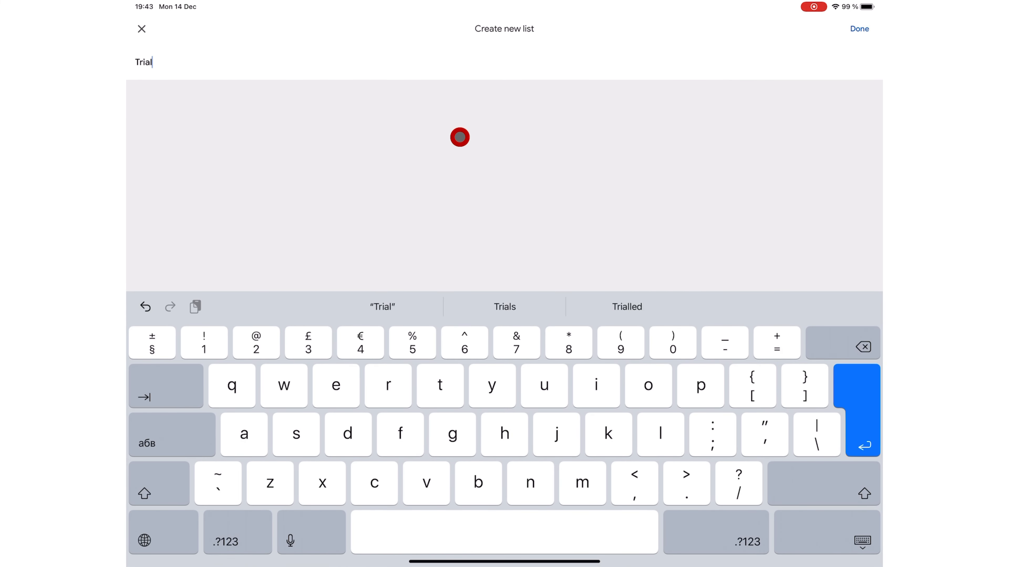
pyautogui.click(859, 28)
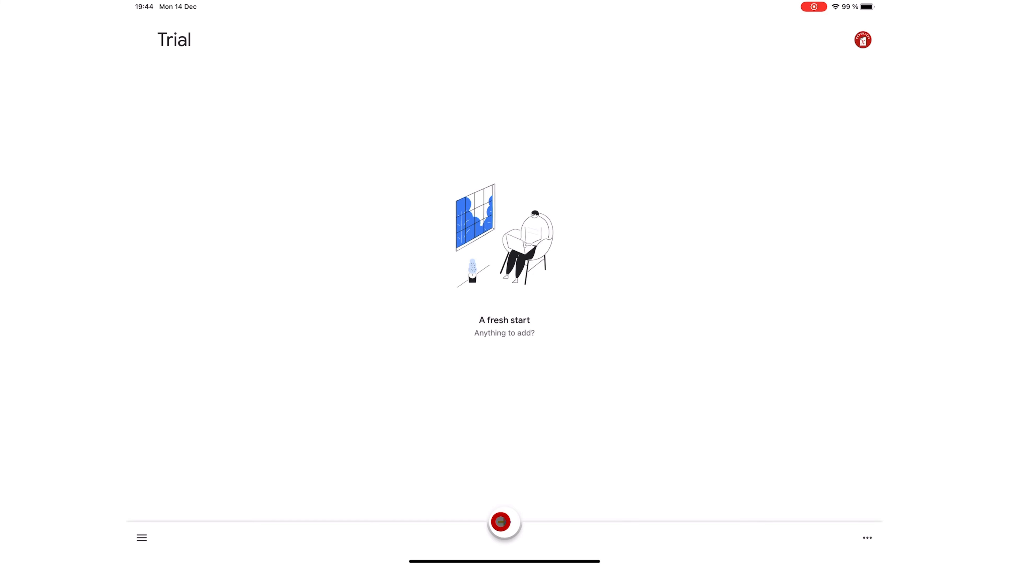
# Step: Add a task 'New task 1' to Trial with details text and start adjusting its reminder hour
pyautogui.click(504, 521)
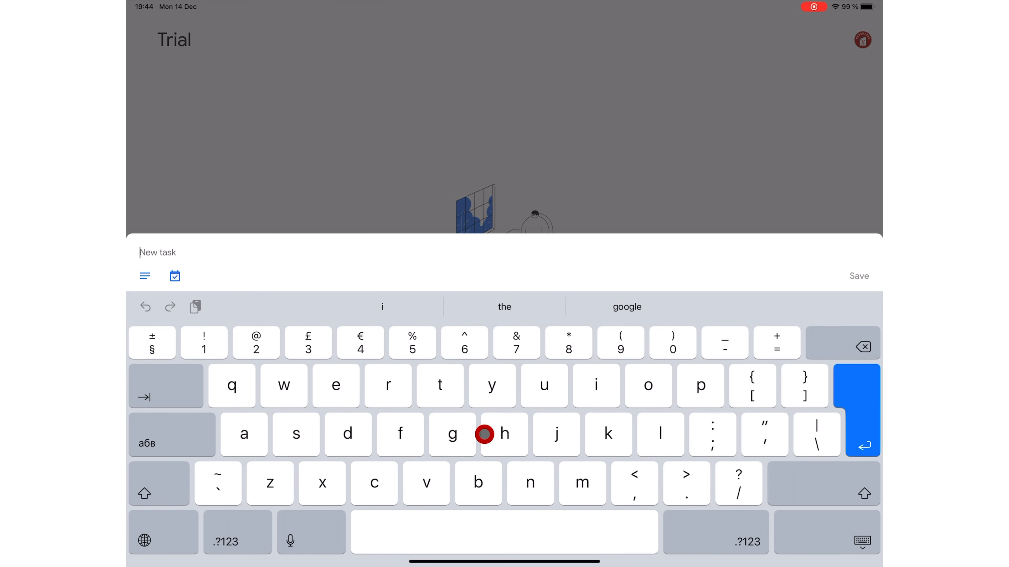
pyautogui.write('New task 1')
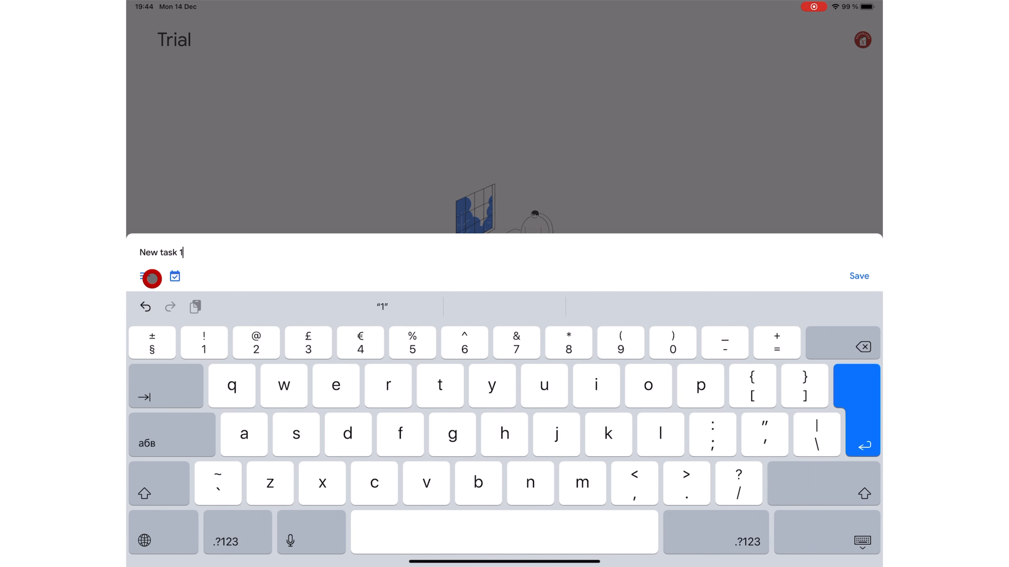
pyautogui.write('Now adding some text de')
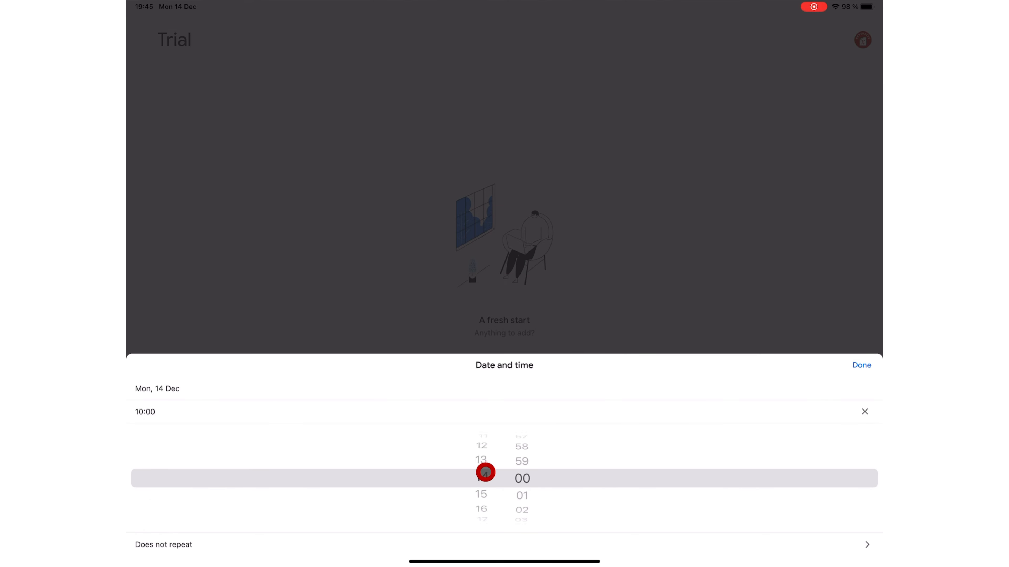
pyautogui.moveTo(481, 478); pyautogui.dragTo(526, 545)
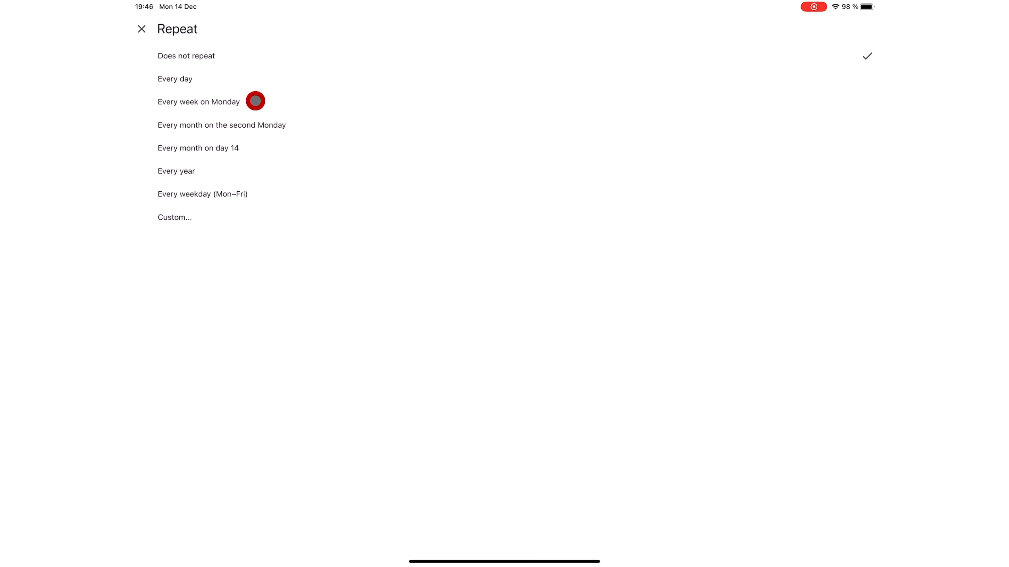
pyautogui.moveTo(251, 137)
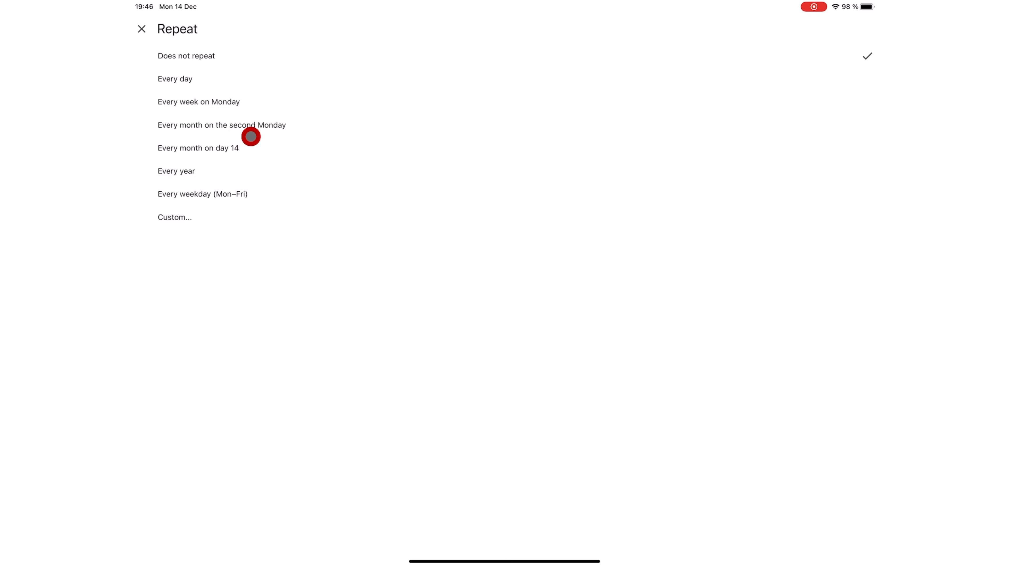
pyautogui.moveTo(269, 138)
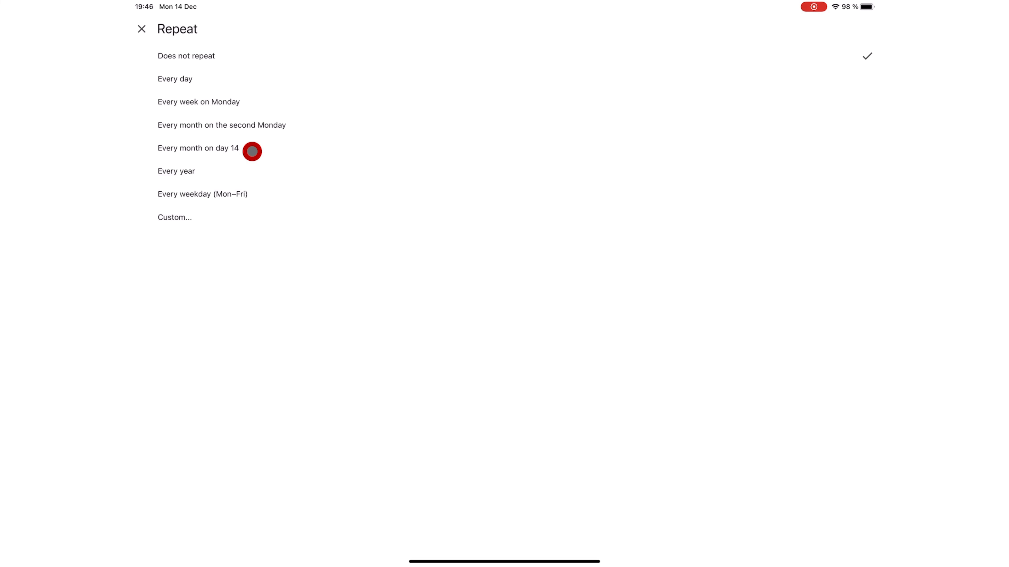
# Step: Set a custom repeat of every 3 months on the first Monday at 23:00 and confirm it
pyautogui.click(175, 217)
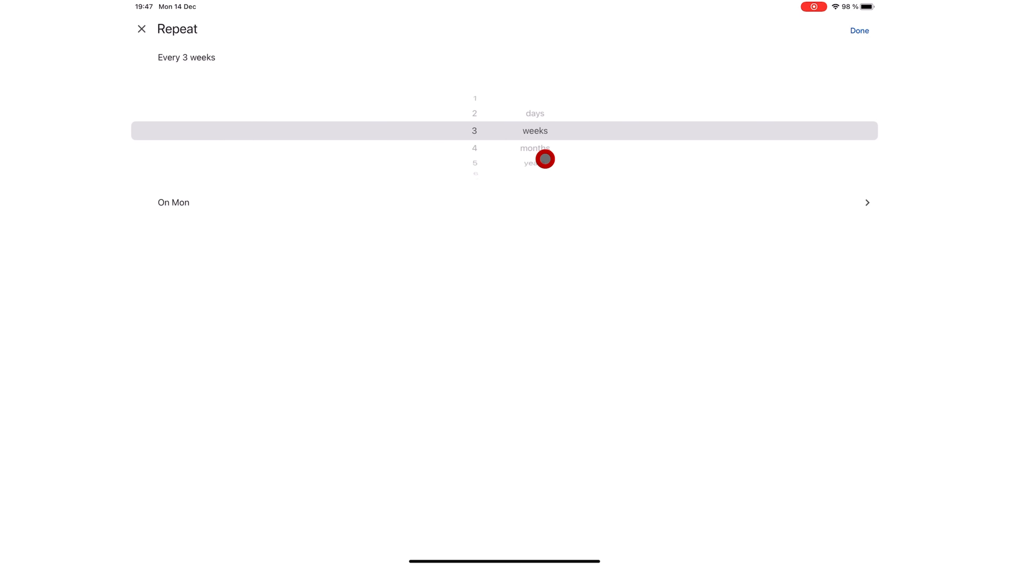
pyautogui.moveTo(491, 212)
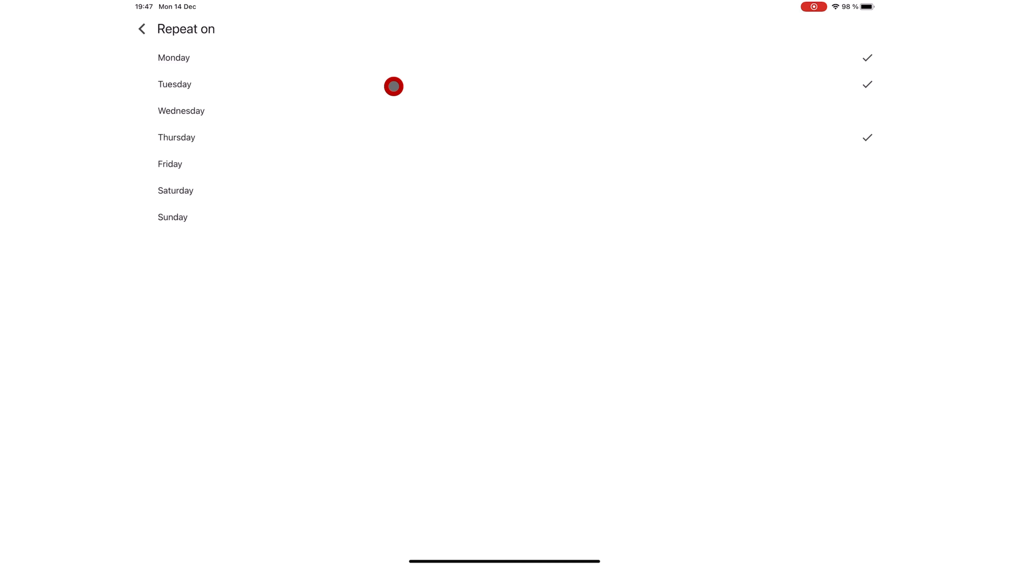
pyautogui.click(141, 29)
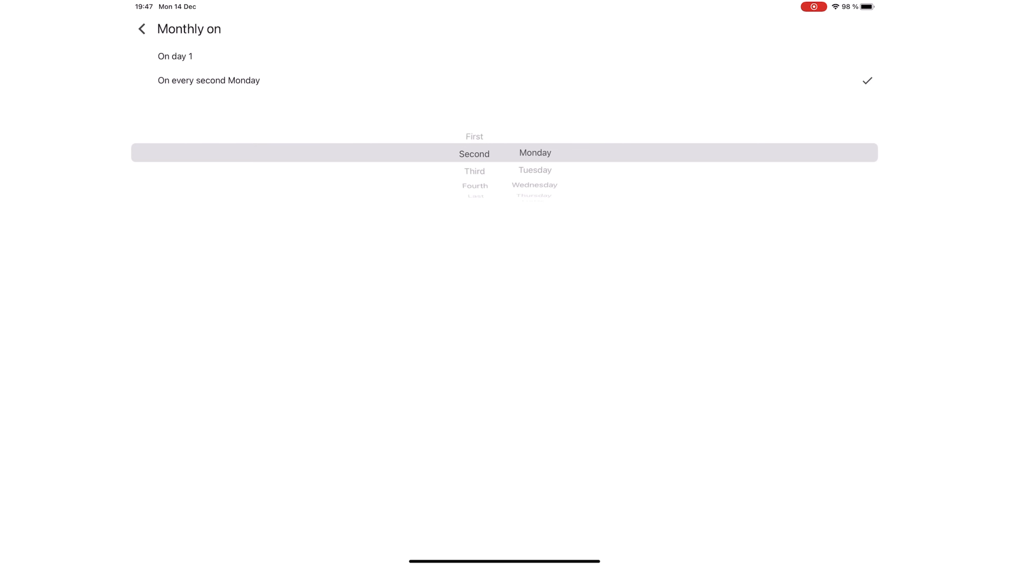
pyautogui.scroll(-3)
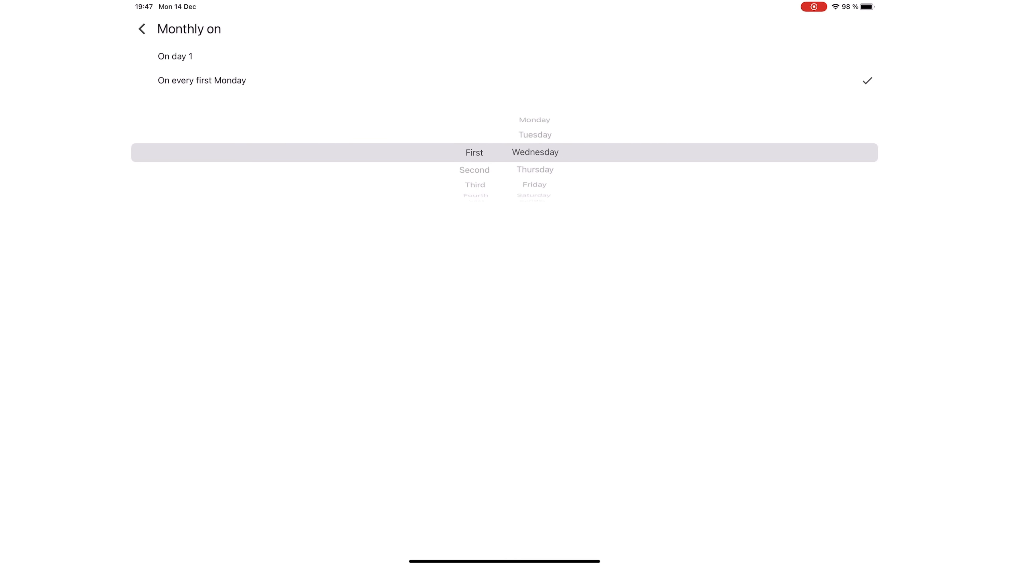
pyautogui.scroll(-3)
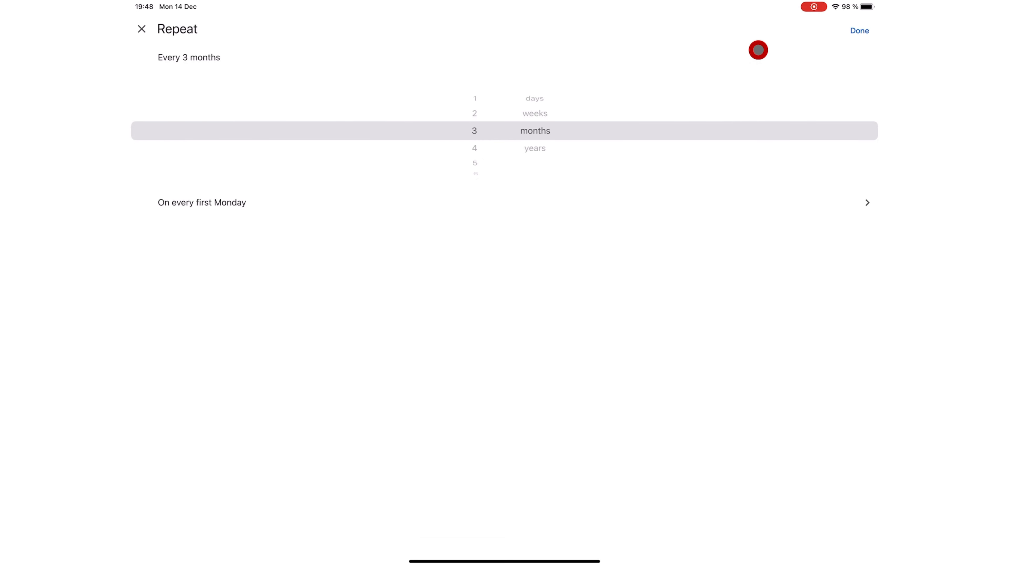
pyautogui.click(860, 31)
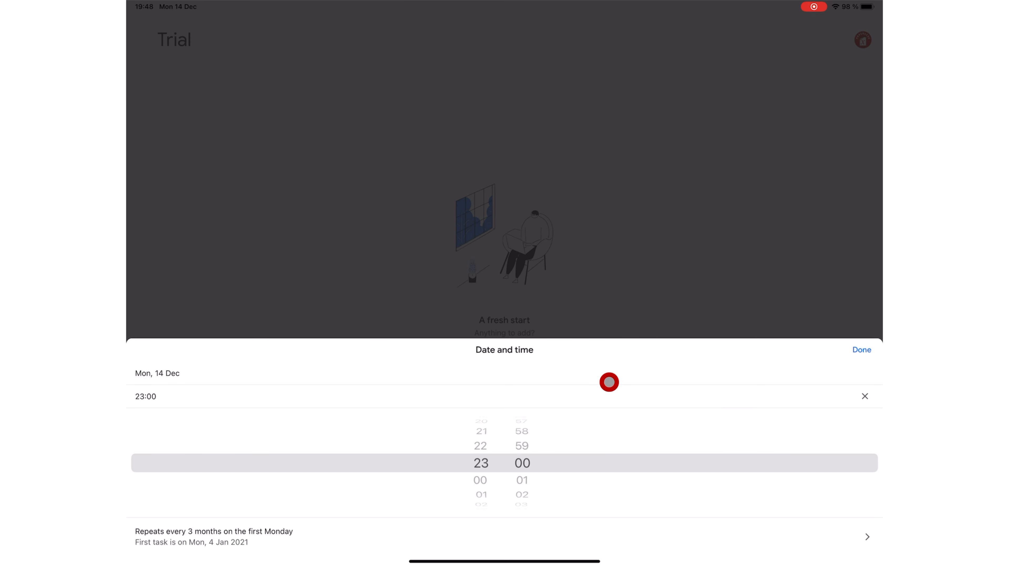
# Step: Confirm the reminder date/time and save the repeating 'New task 1'
pyautogui.click(861, 350)
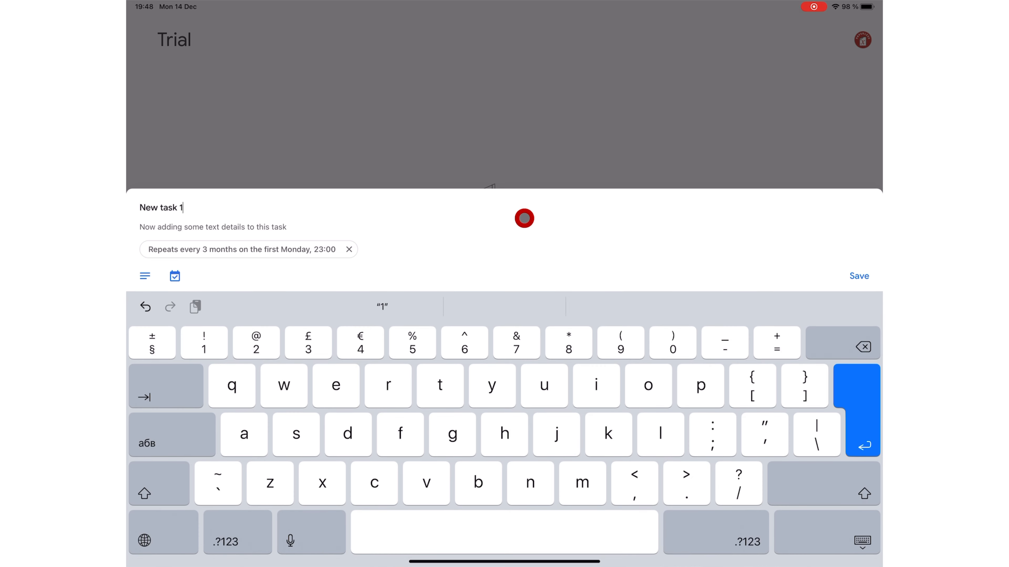
pyautogui.click(858, 276)
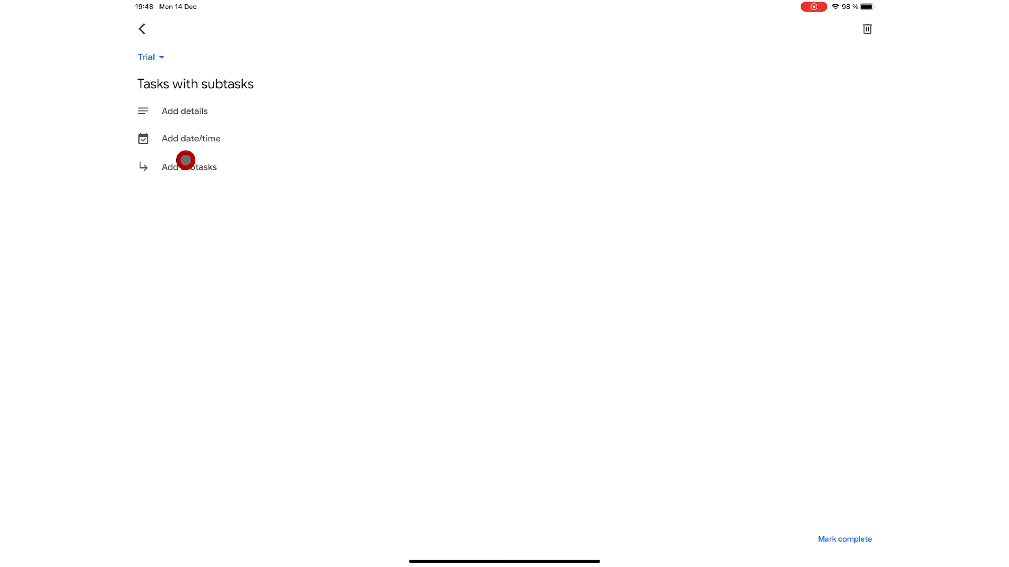
# Step: Add subtasks Subtask one, Subtask 2 and Subtask 3 under 'Tasks with subtasks'
pyautogui.write('Subtask 2')
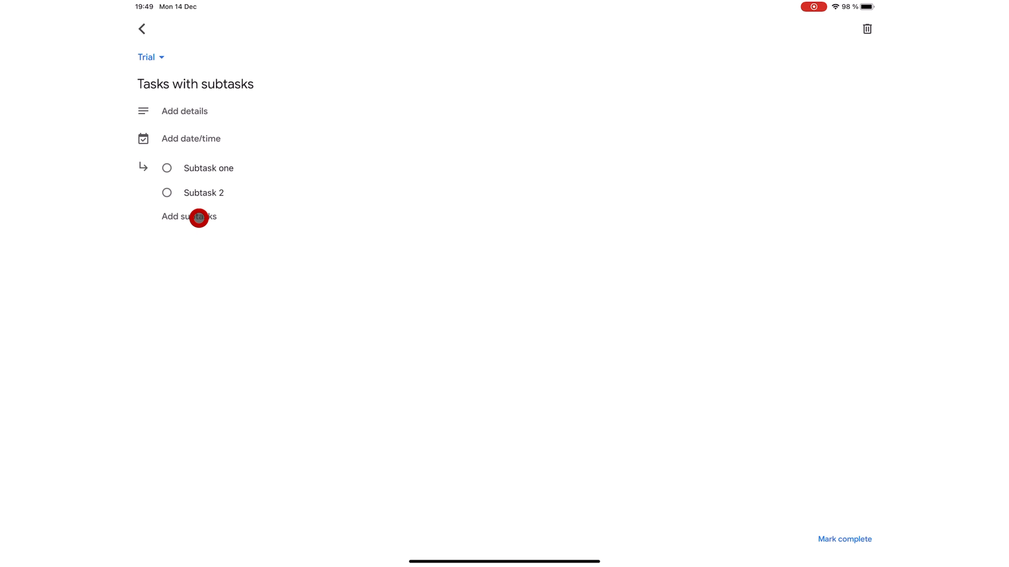
pyautogui.click(189, 216)
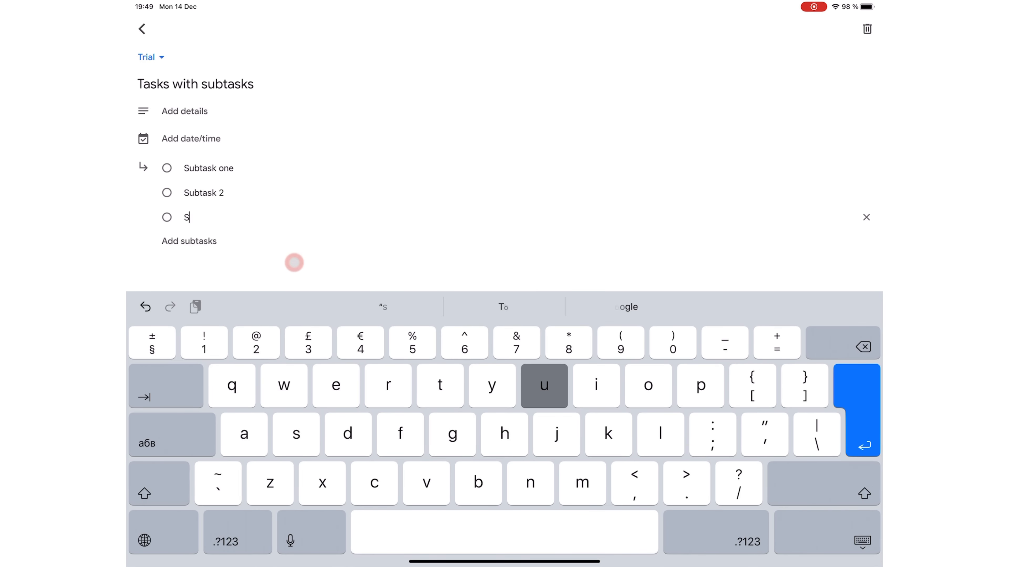
pyautogui.write('ubtask')
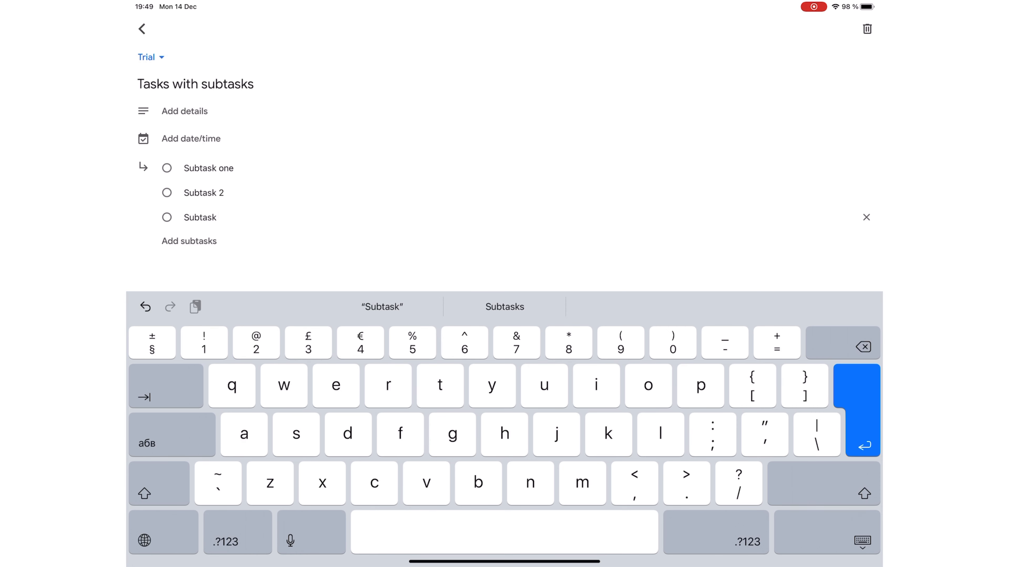
pyautogui.write('3')
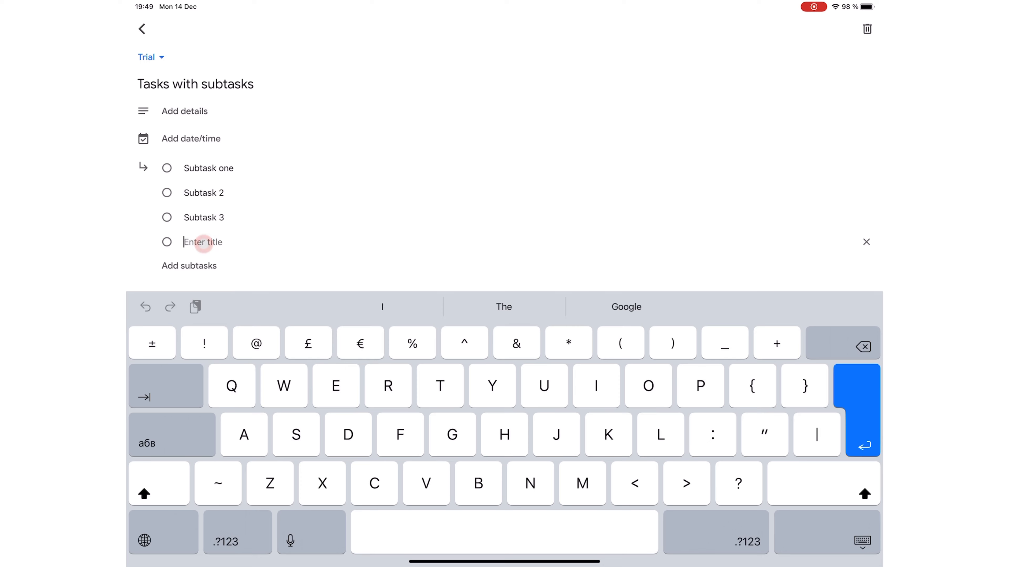
pyautogui.write('Subta')
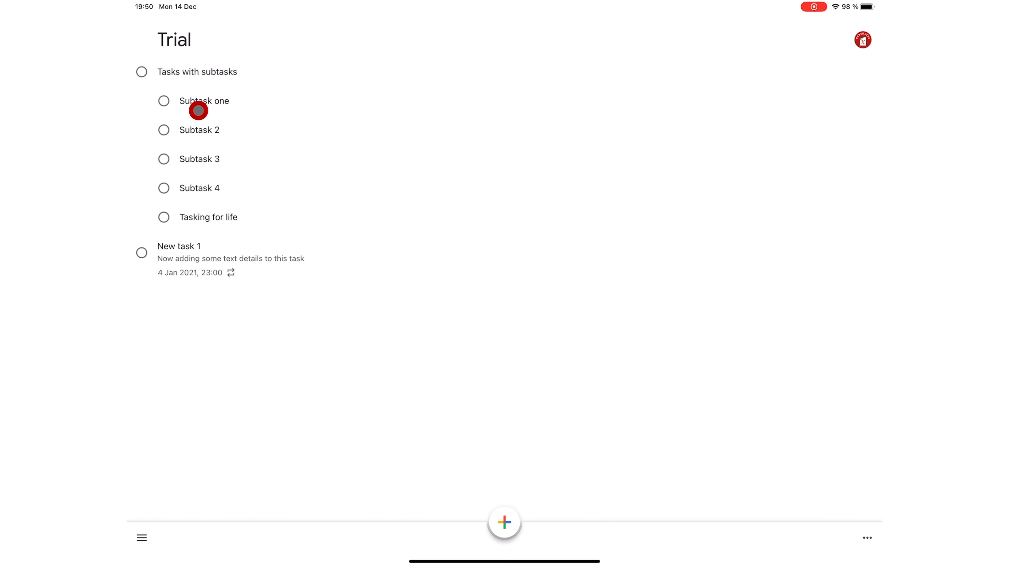
# Step: Give Subtask one a note that details and dates can be added, and set it due 15 December
pyautogui.click(204, 101)
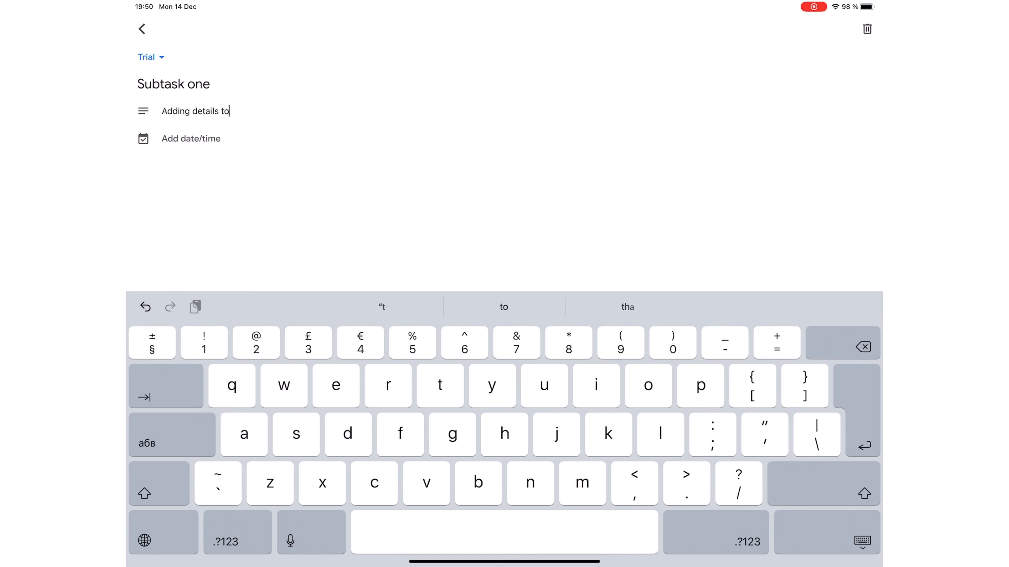
pyautogui.write('my subtask and I')
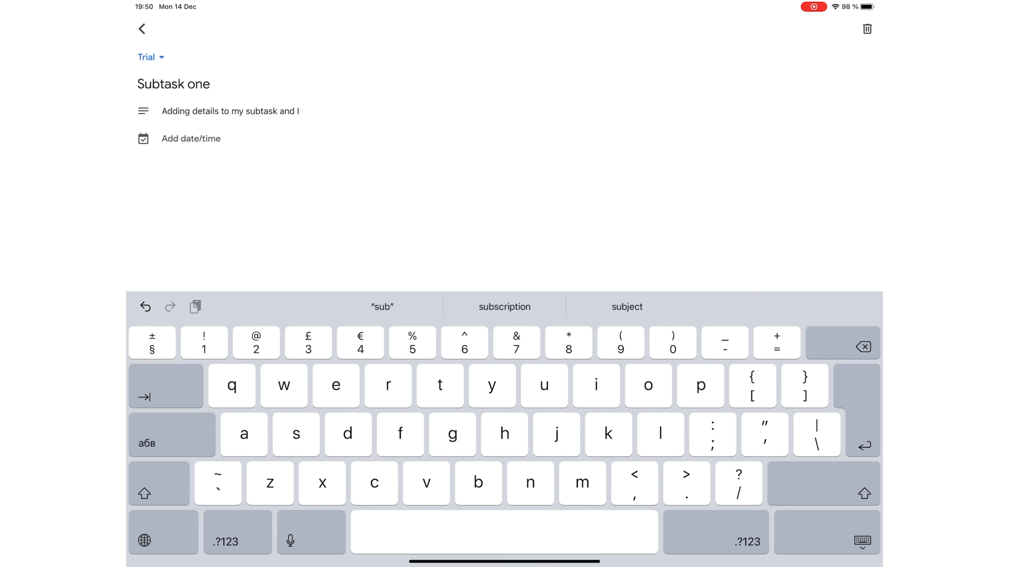
pyautogui.write('can add dates too. HOW DECENT IS THAT?')
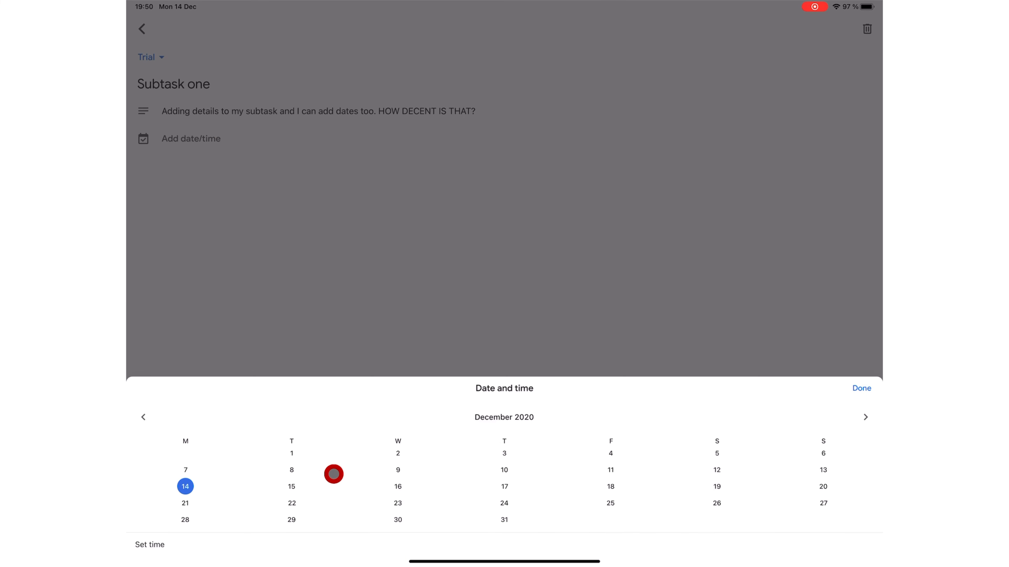
pyautogui.click(291, 487)
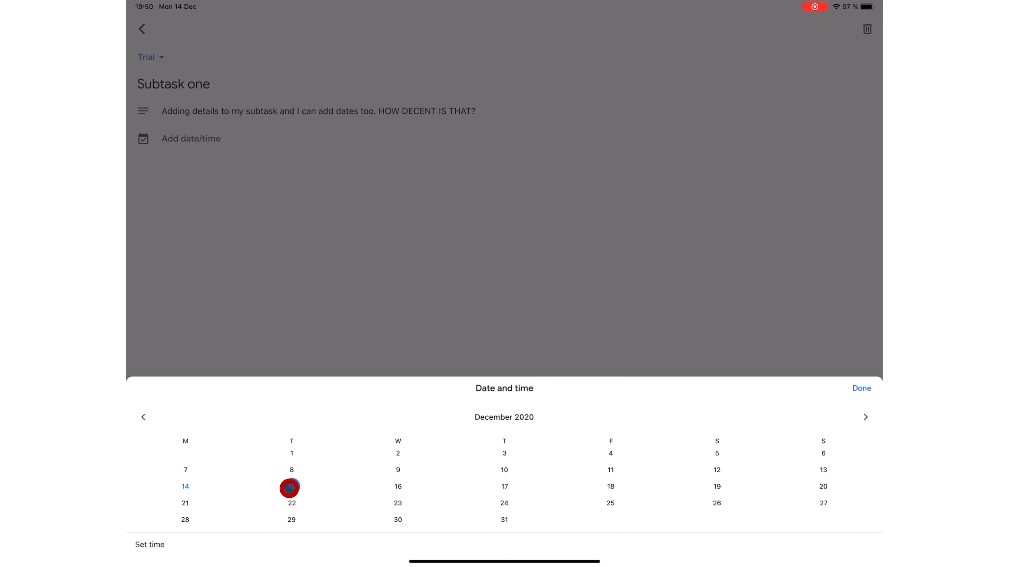
pyautogui.click(290, 486)
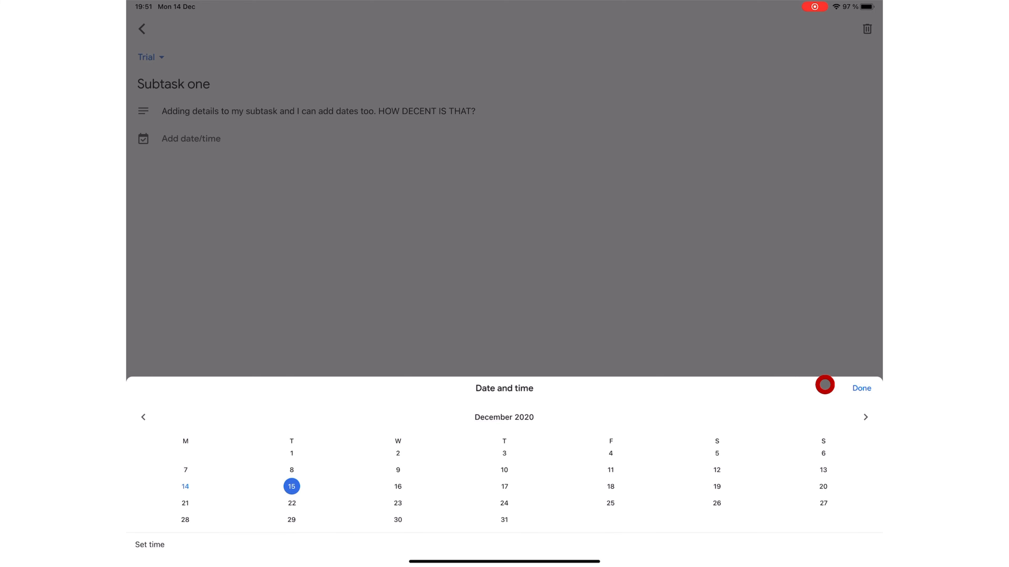
pyautogui.click(860, 388)
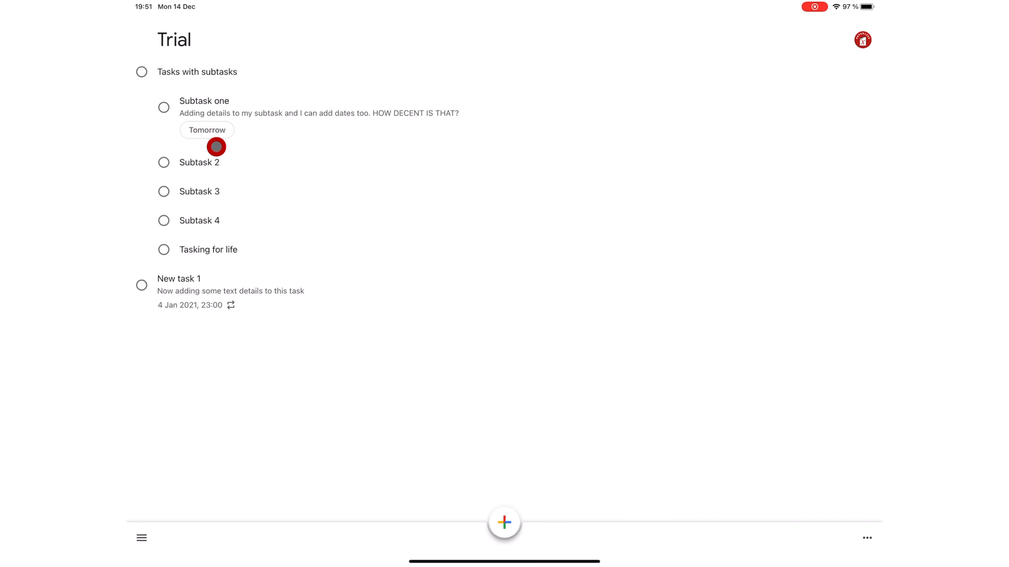
# Step: Open Subtask 2's Add date/time, then back out to the Well list
pyautogui.click(199, 163)
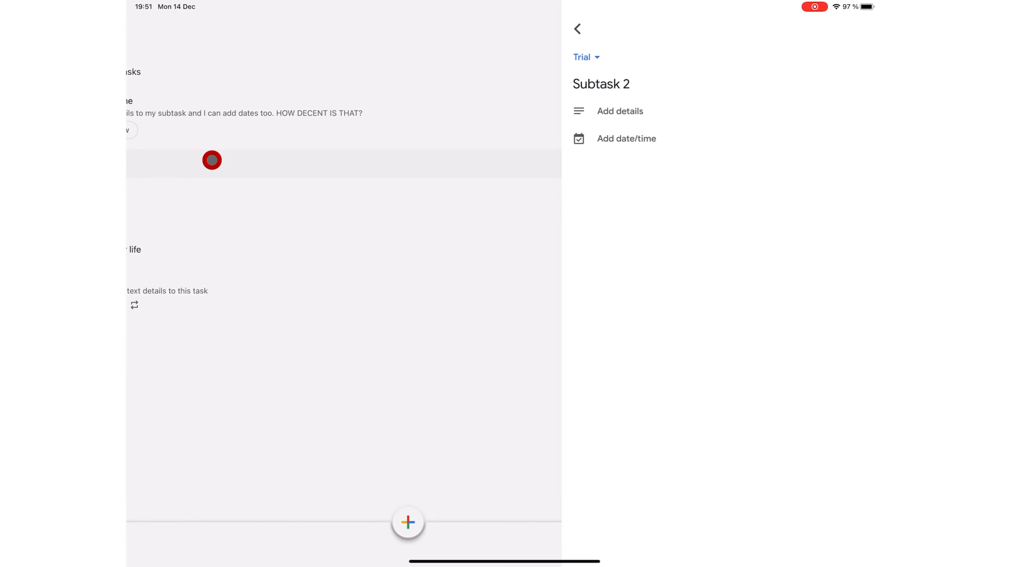
pyautogui.click(625, 138)
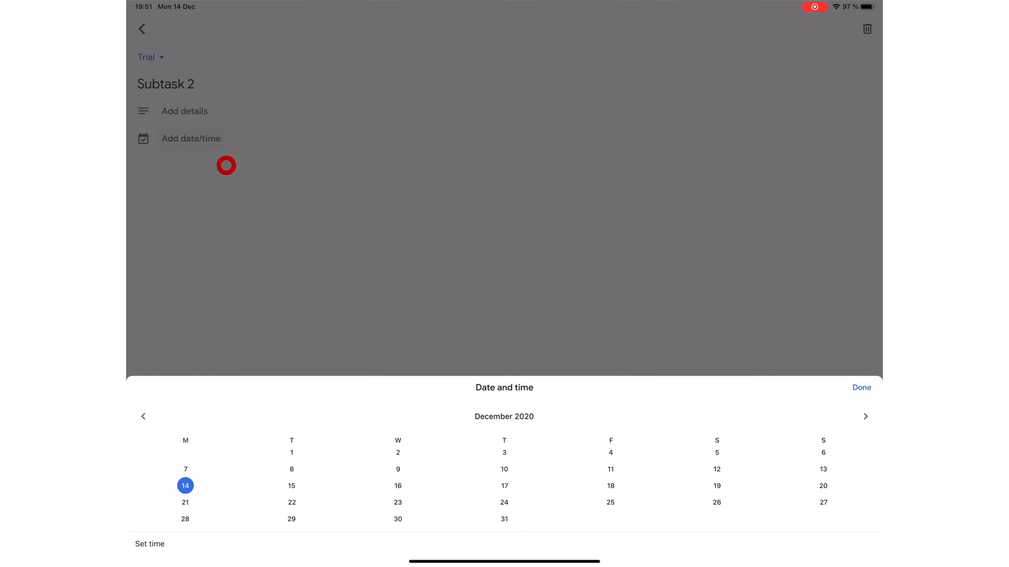
pyautogui.click(504, 485)
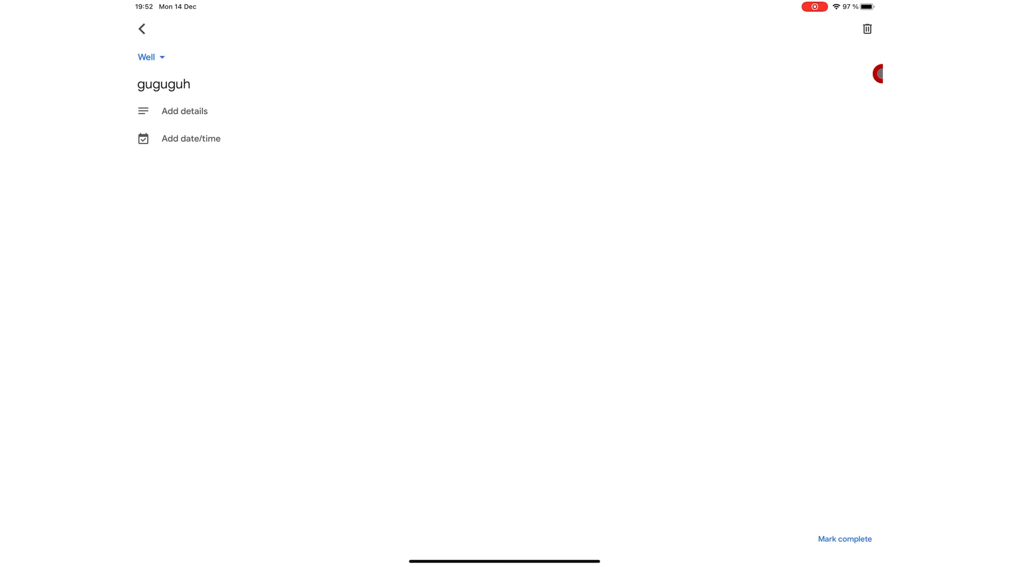
pyautogui.click(142, 29)
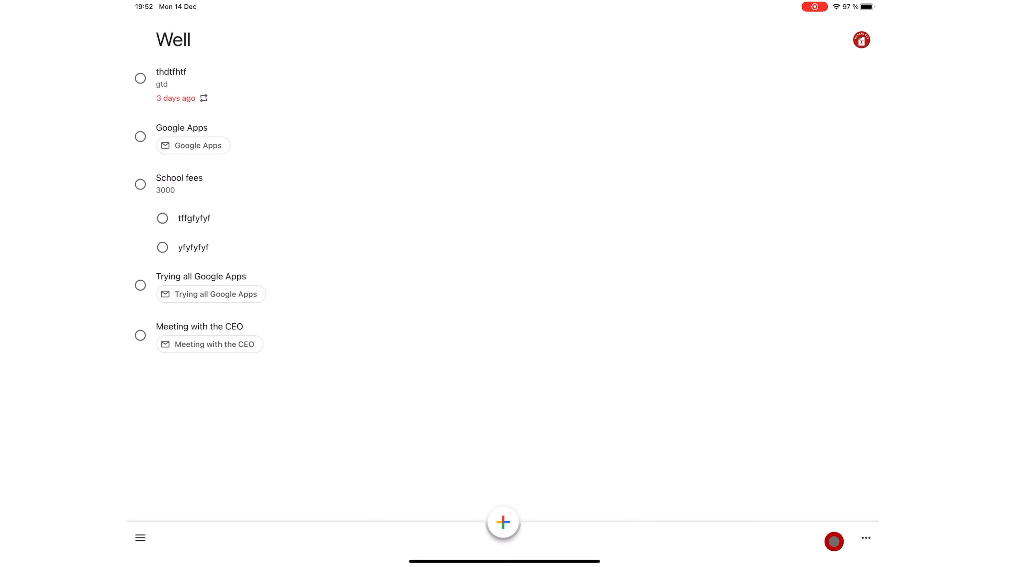
# Step: Open the Google Apps task in the Well list for editing
pyautogui.click(193, 247)
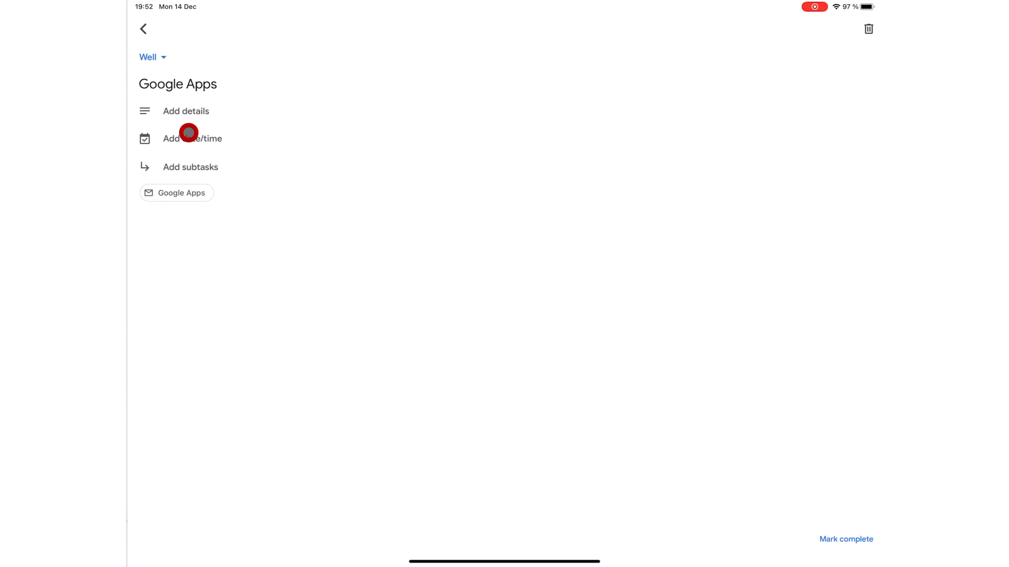
pyautogui.moveTo(273, 163)
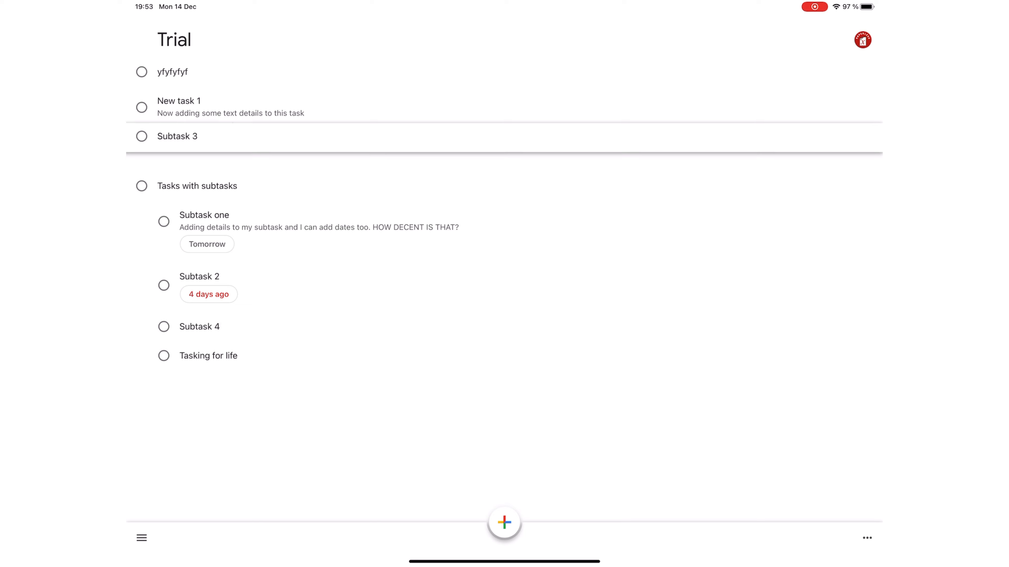
# Step: Mark yfyfyfyf and New task 1 complete and view the Completed (2) section
pyautogui.click(142, 72)
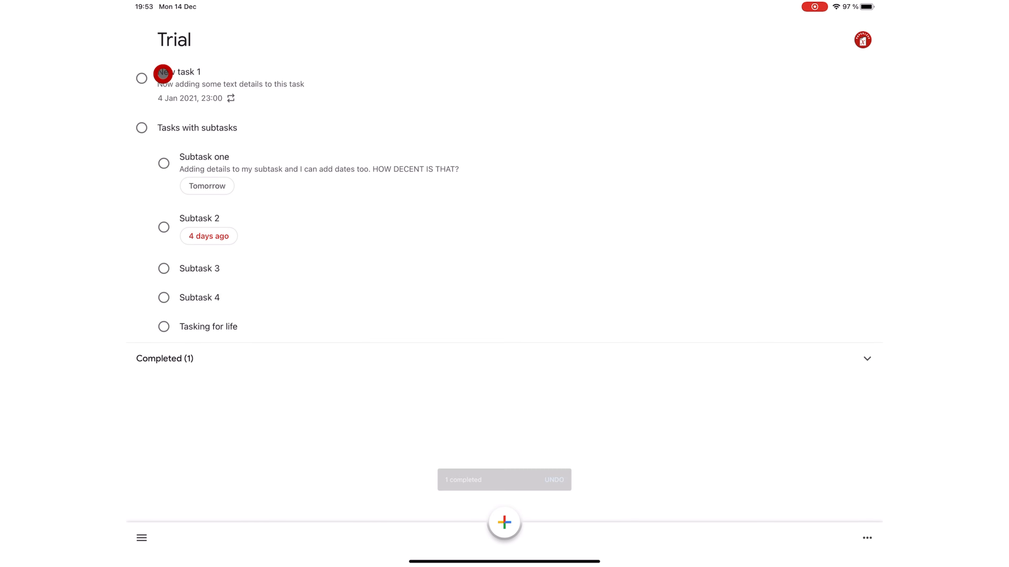
pyautogui.click(164, 227)
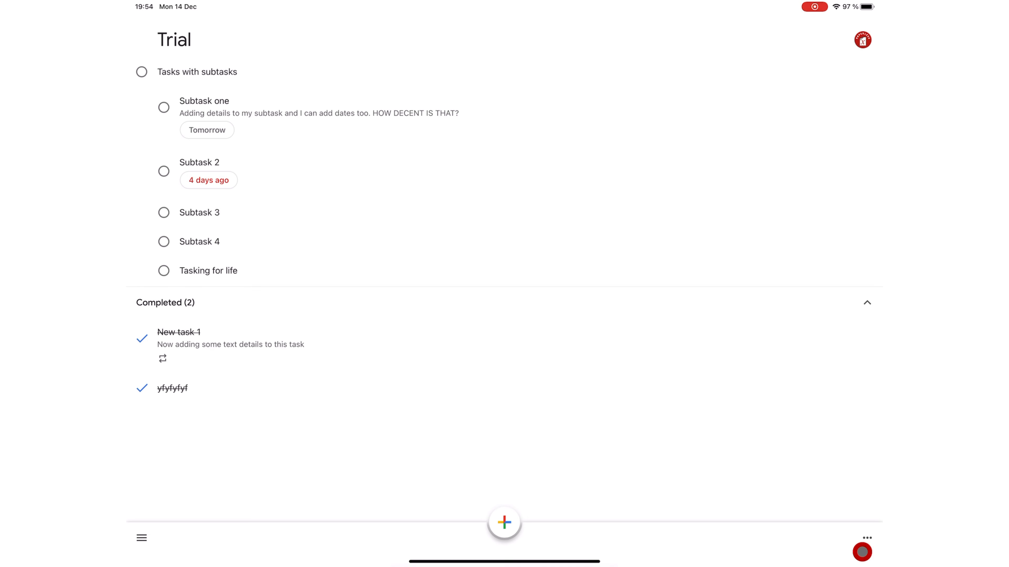
pyautogui.click(867, 538)
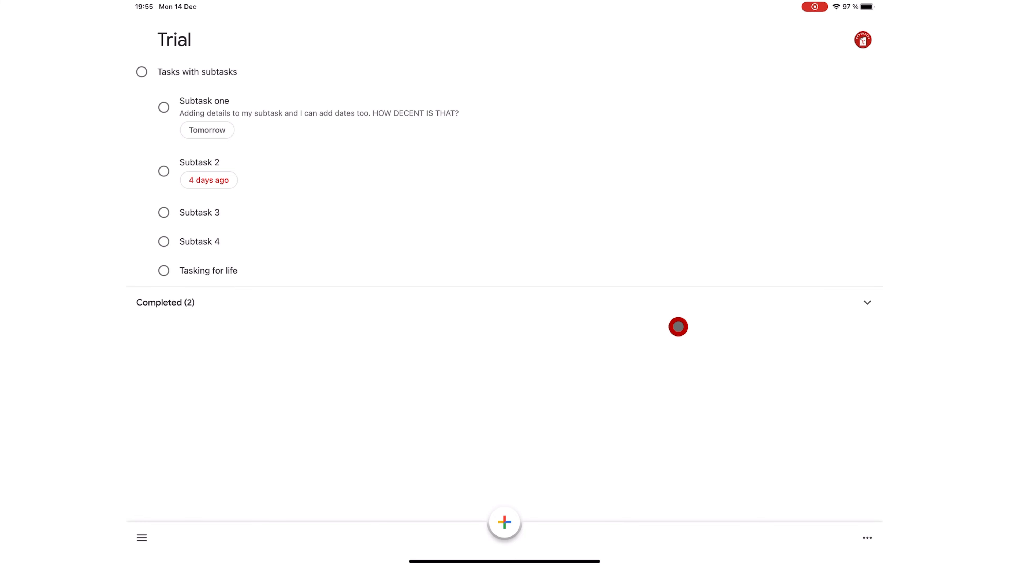
# Step: Rename the Trial list to 'Renaming list' through the list options menu
pyautogui.click(867, 538)
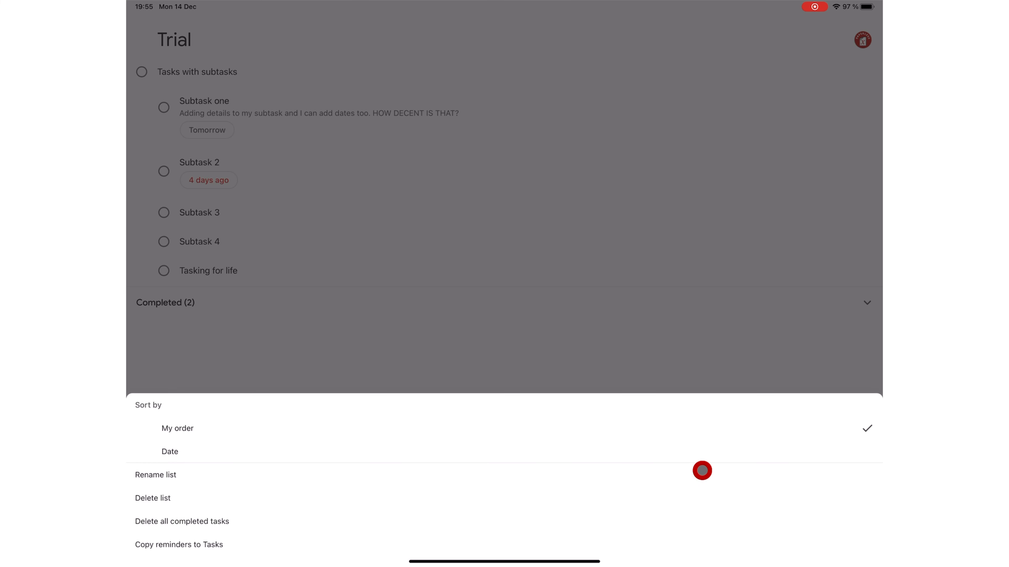
pyautogui.click(169, 451)
pyautogui.write('Renaming list')
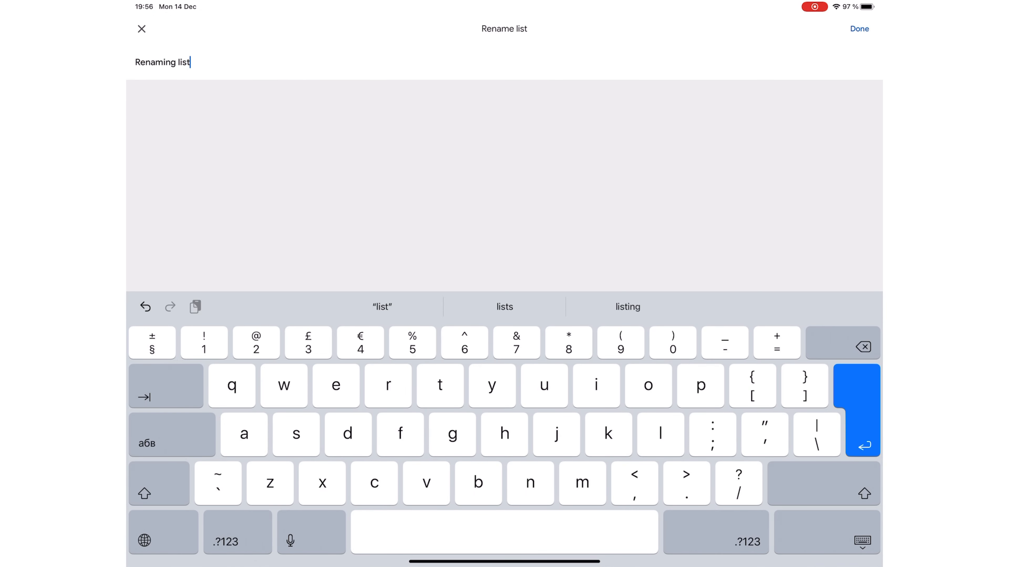
pyautogui.click(858, 28)
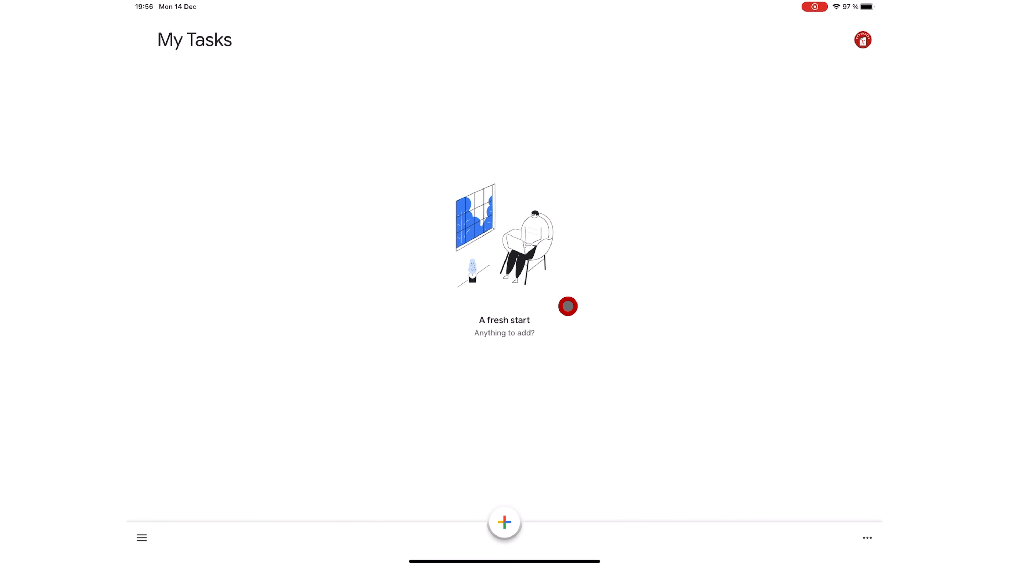
# Step: Bring up the options menu for Renaming list after completing Subtask one and Subtask 2
pyautogui.click(866, 538)
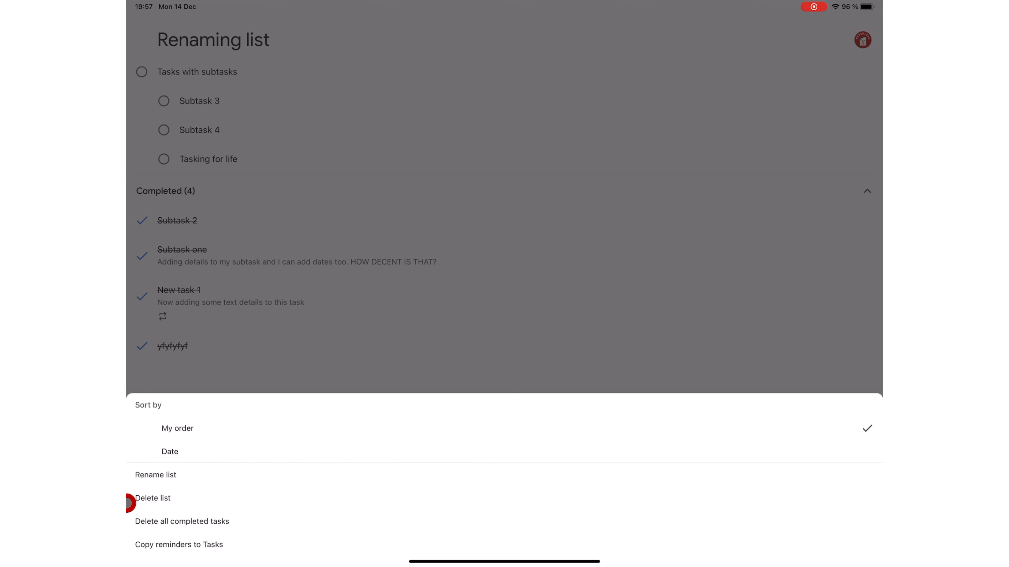
# Step: Delete all completed tasks, leaving only the repeating New task 1 completed
pyautogui.click(182, 521)
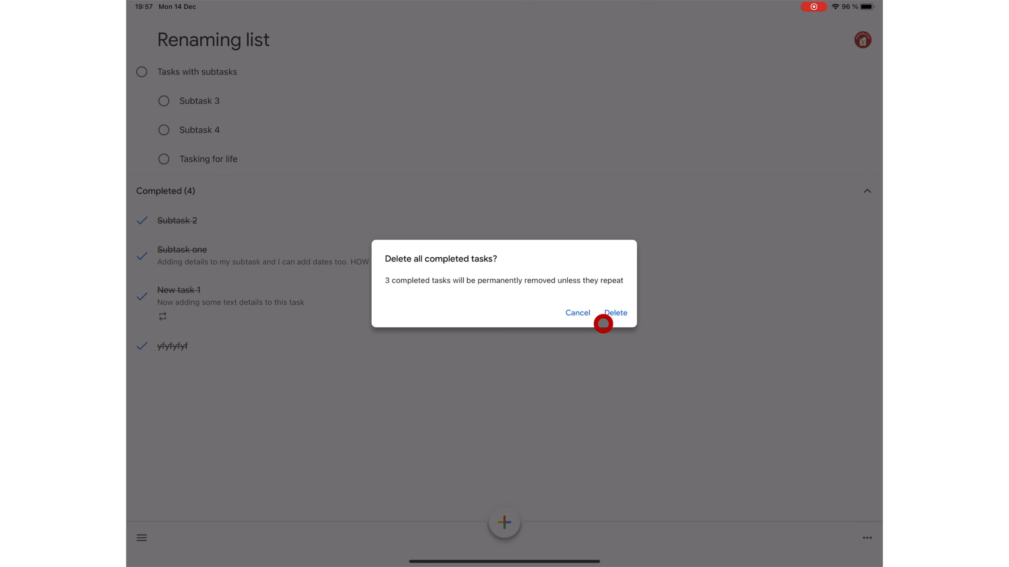
pyautogui.click(614, 313)
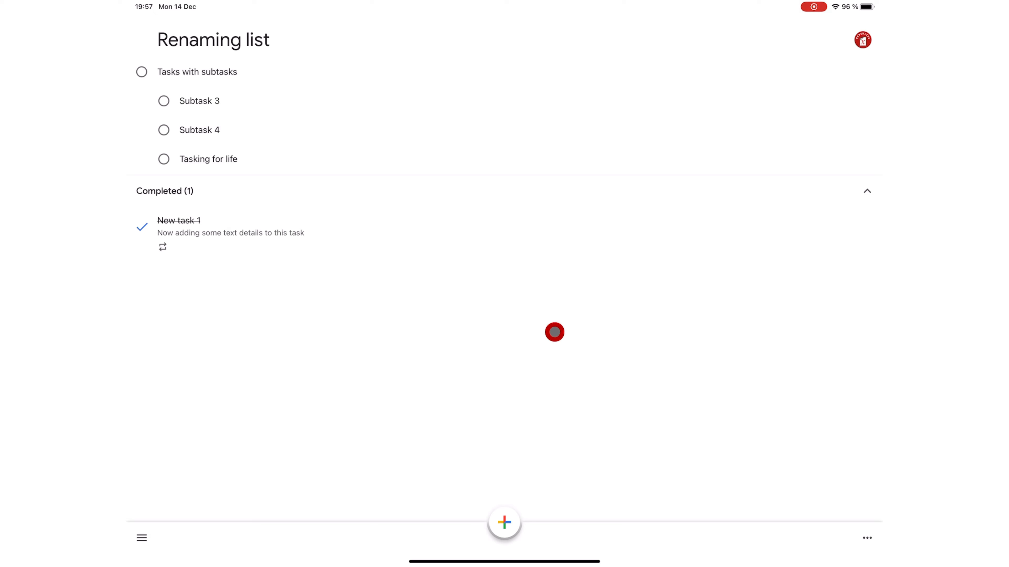
pyautogui.moveTo(238, 248)
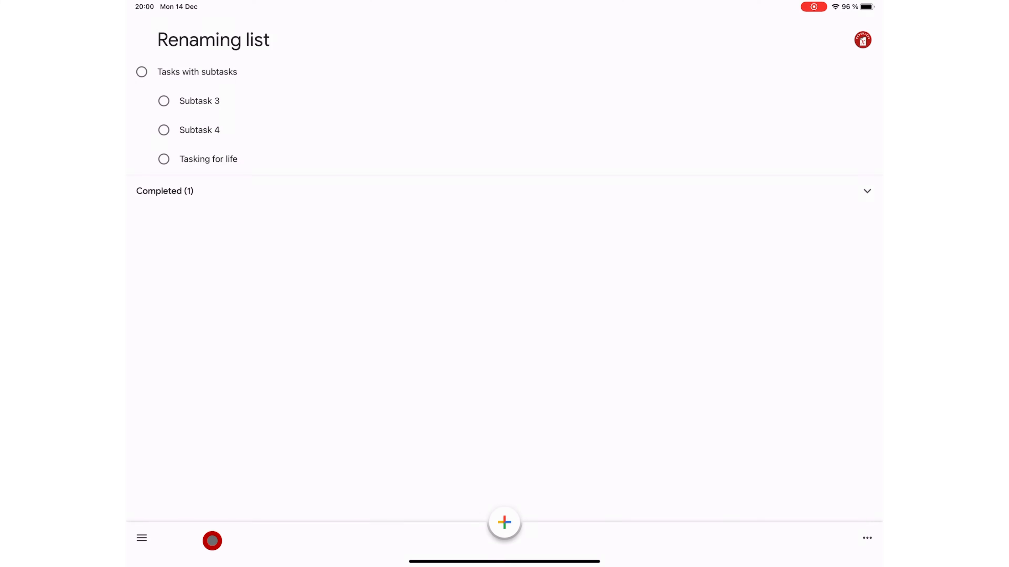
# Step: Copy the two reminders into My Tasks, then go to the Default apps settings
pyautogui.click(504, 114)
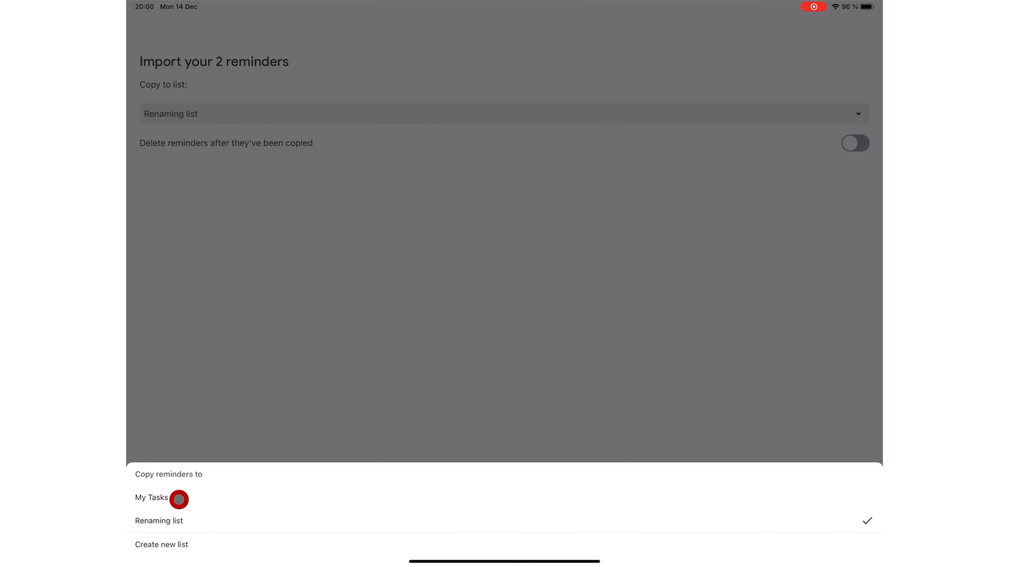
pyautogui.click(152, 498)
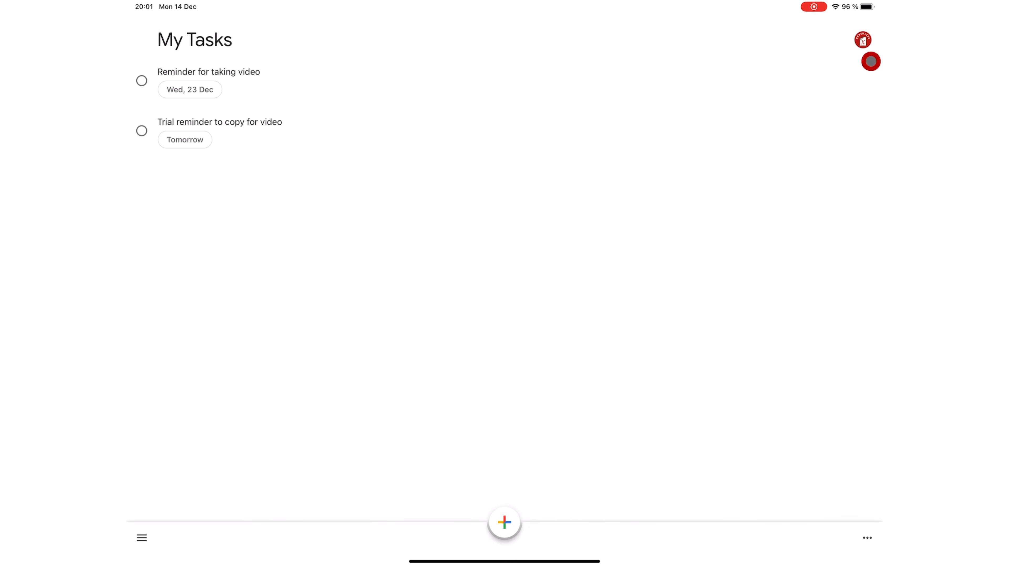
pyautogui.click(870, 61)
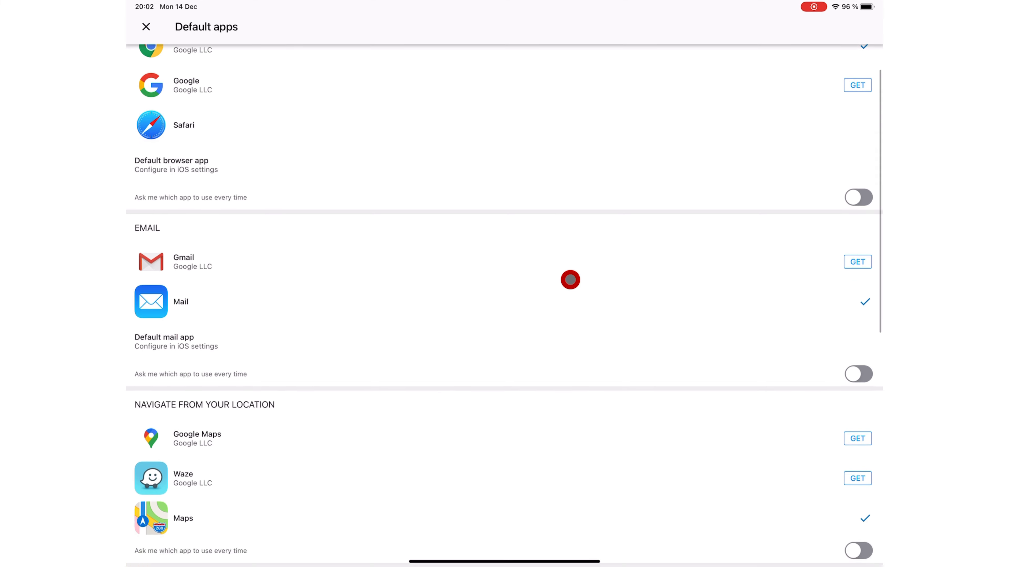
pyautogui.scroll(-3)
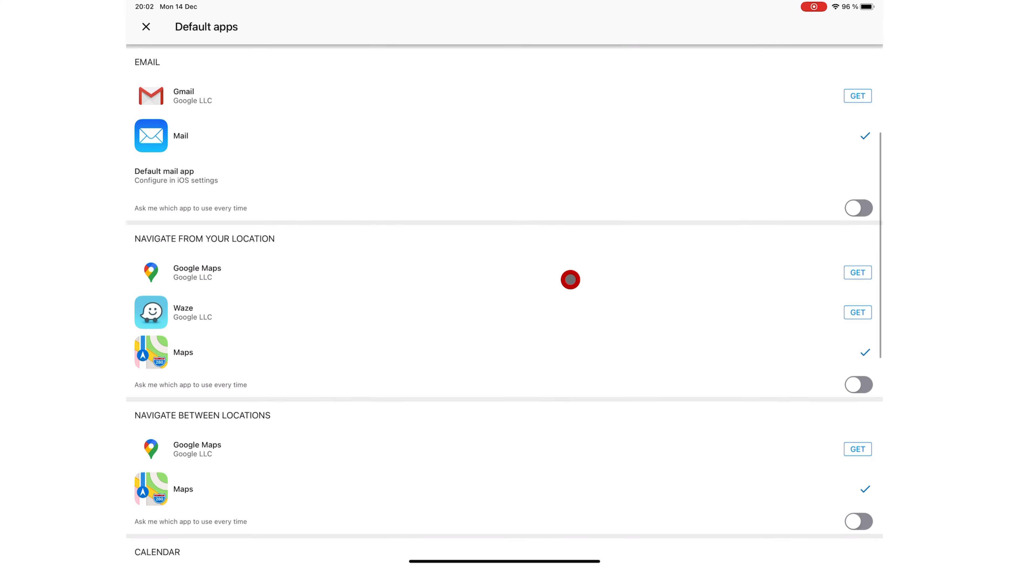
pyautogui.scroll(-3)
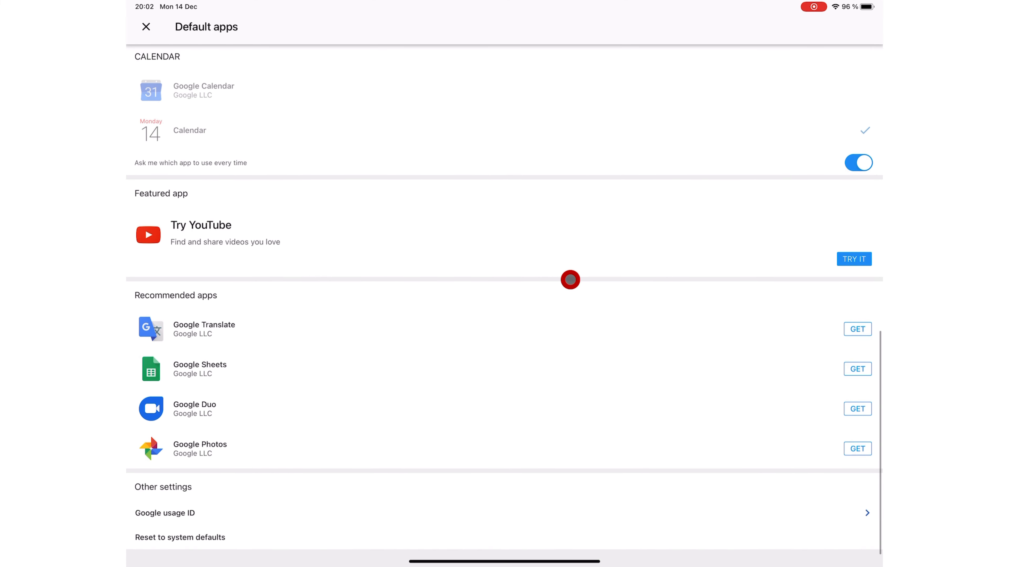